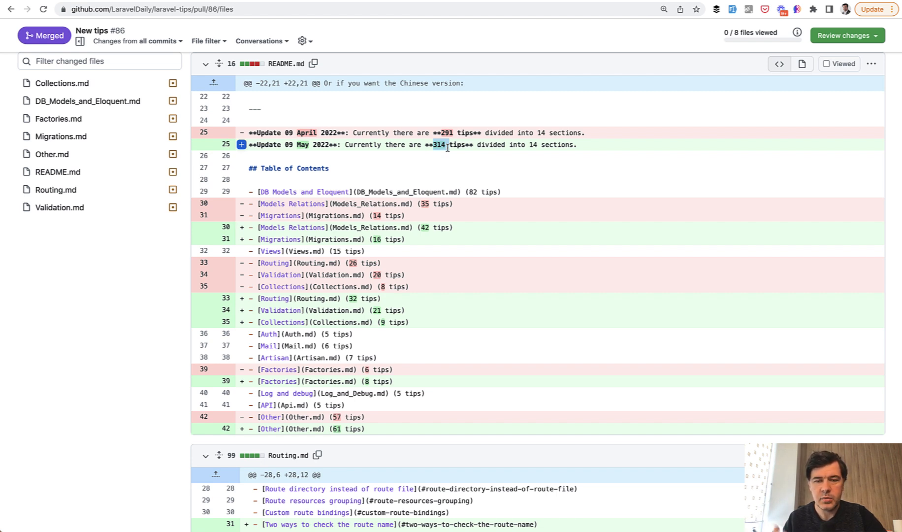
mouse_move(78, 296)
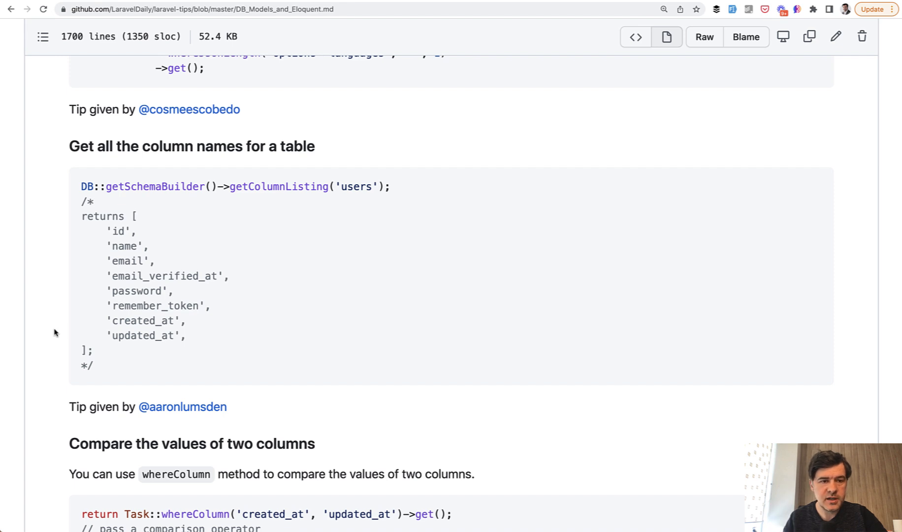
mouse_move(397, 131)
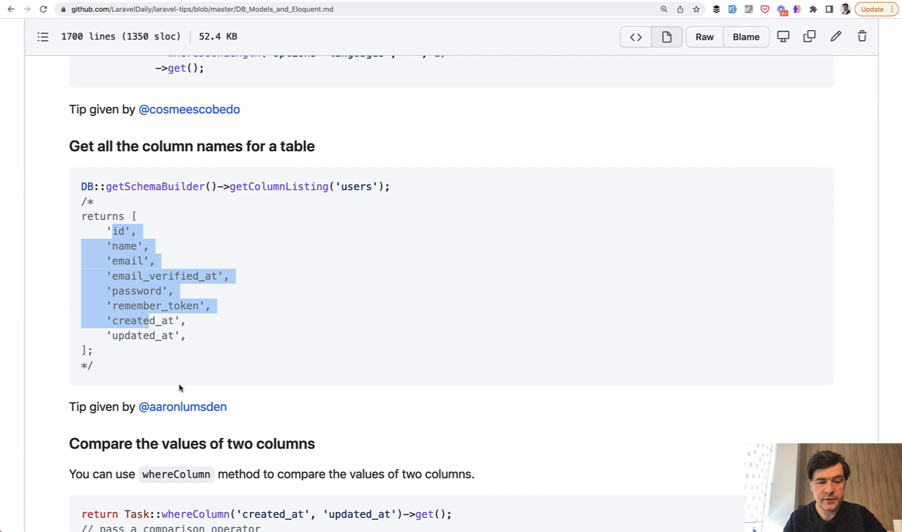
mouse_move(182, 406)
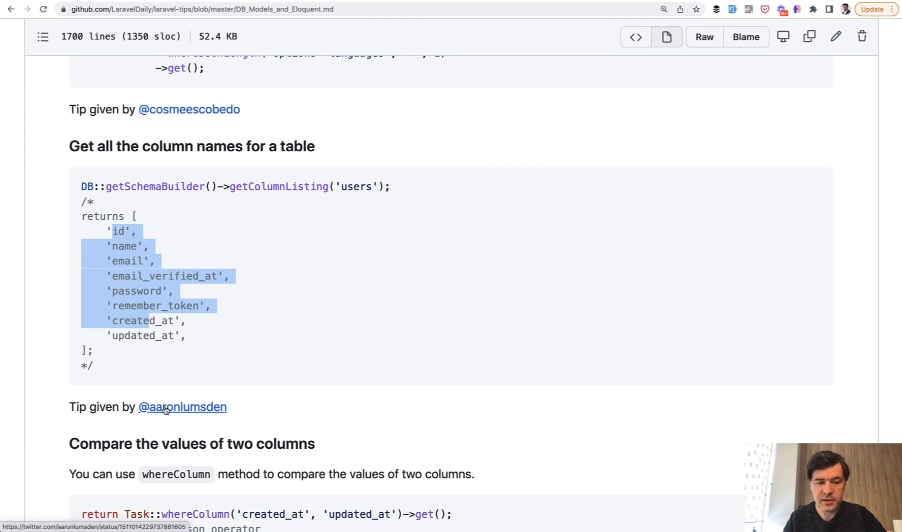
View the column-names tip's source tweet, then scroll Routing.md toward the soft-deleted route model binding tip.
left_click(182, 407)
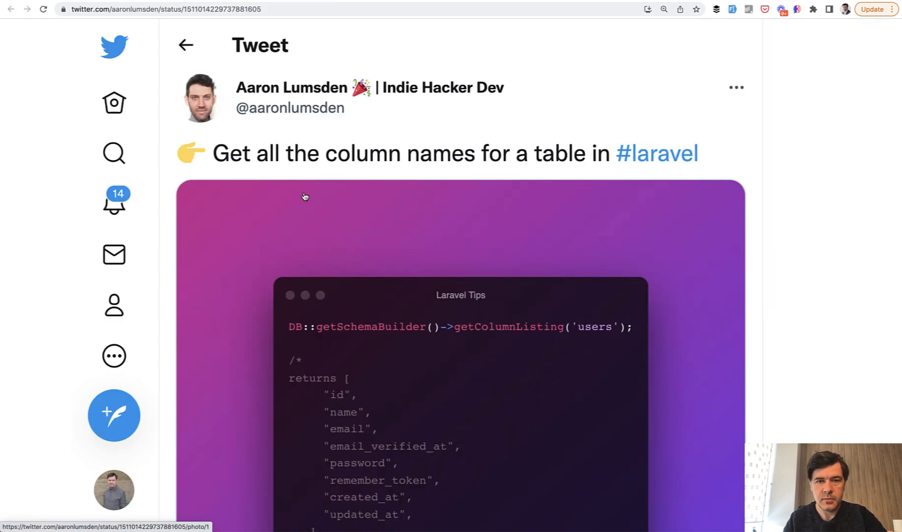
scroll("down", 3)
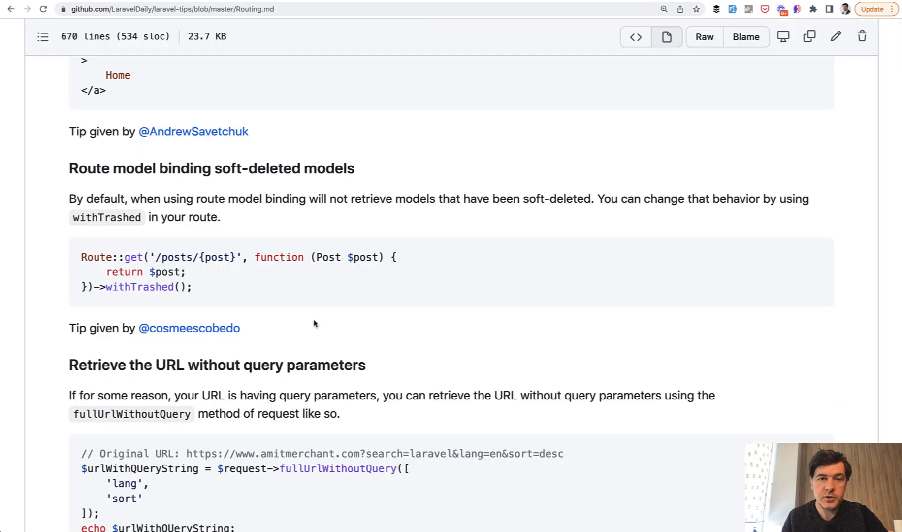
mouse_move(162, 271)
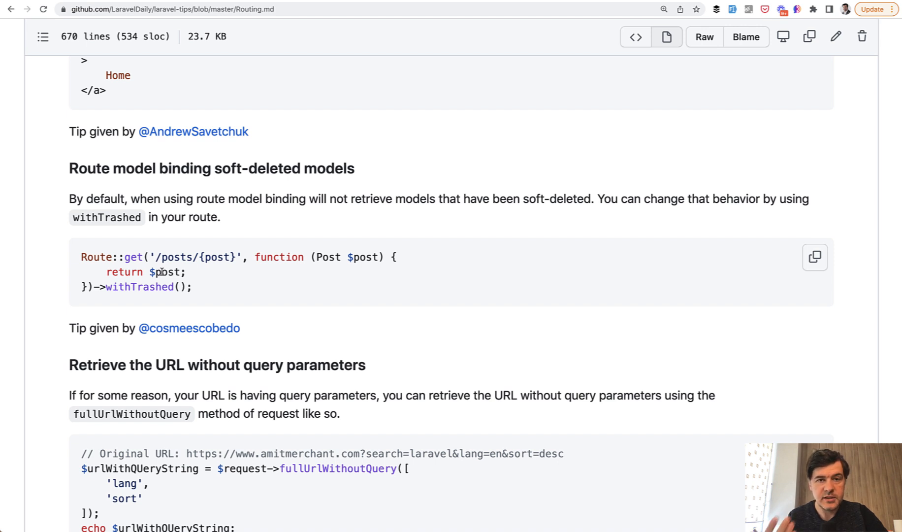
Highlight the returned post variable in the withTrashed route snippet.
double_click(135, 286)
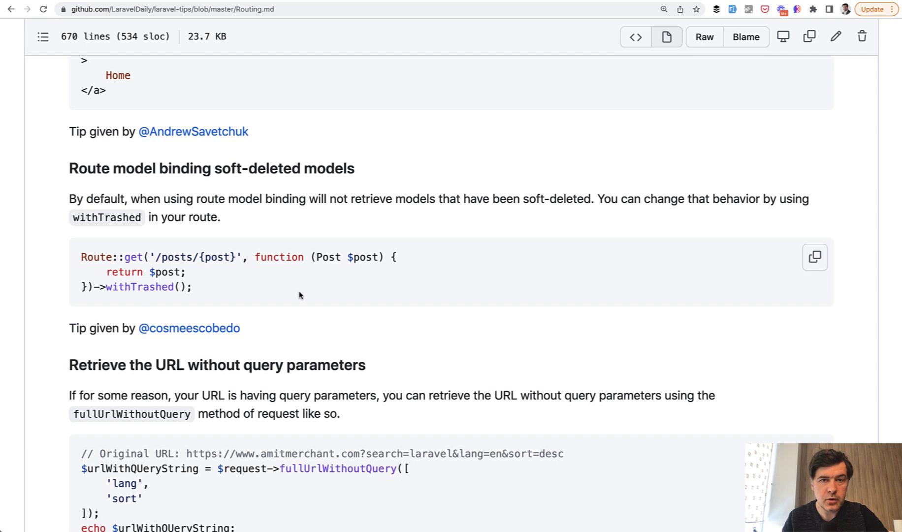
mouse_move(120, 286)
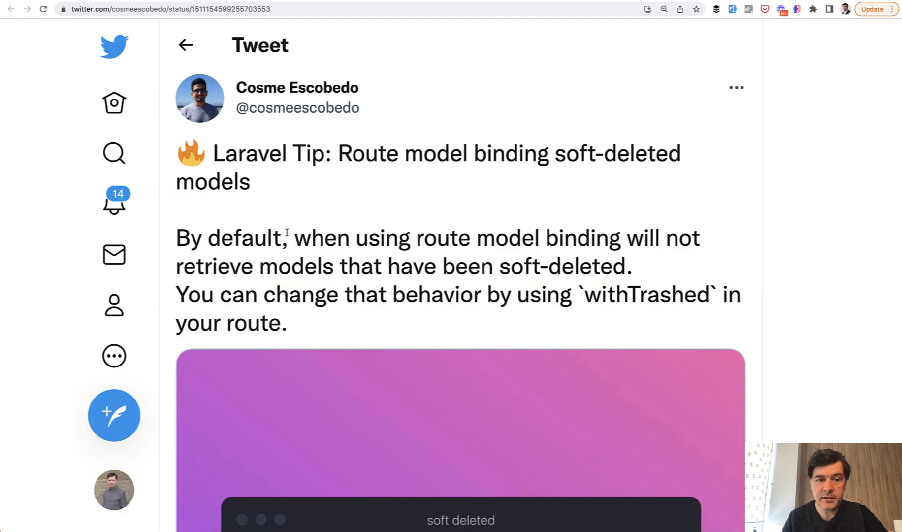
Scroll Routing.md down to the Controller groups tip.
scroll("down", 3)
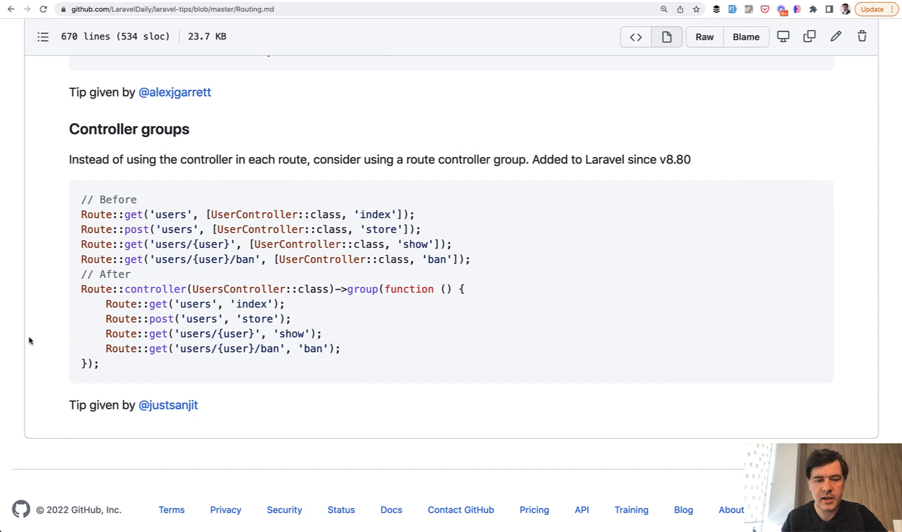
mouse_move(90, 301)
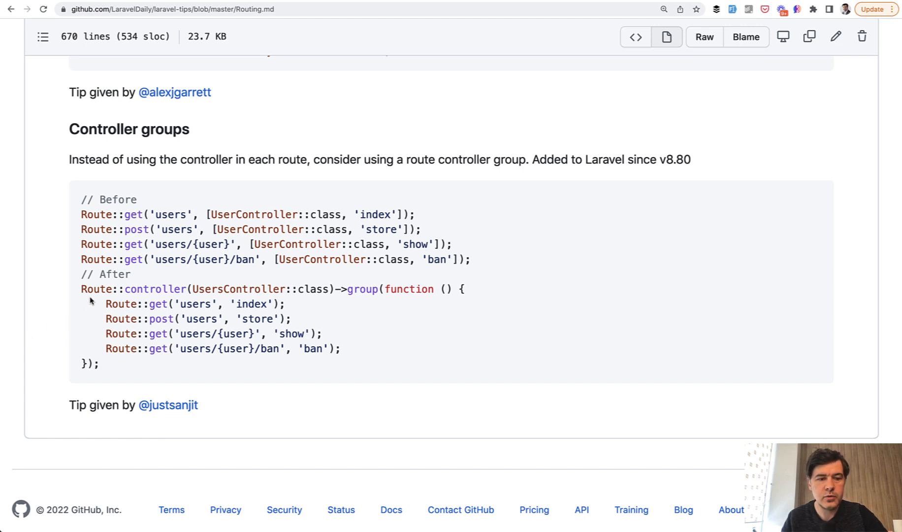
Highlight the repeated UserController routes, then the controller method, group call and four grouped routes.
double_click(121, 288)
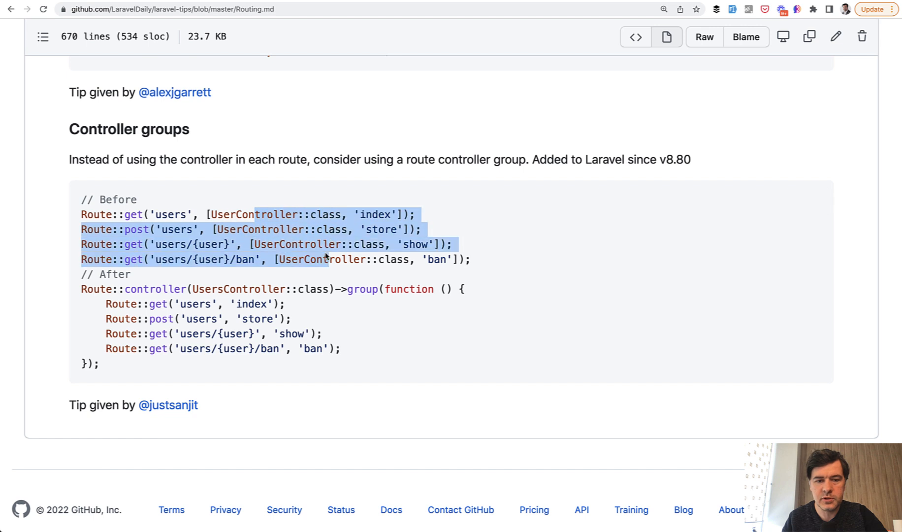
left_click(159, 289)
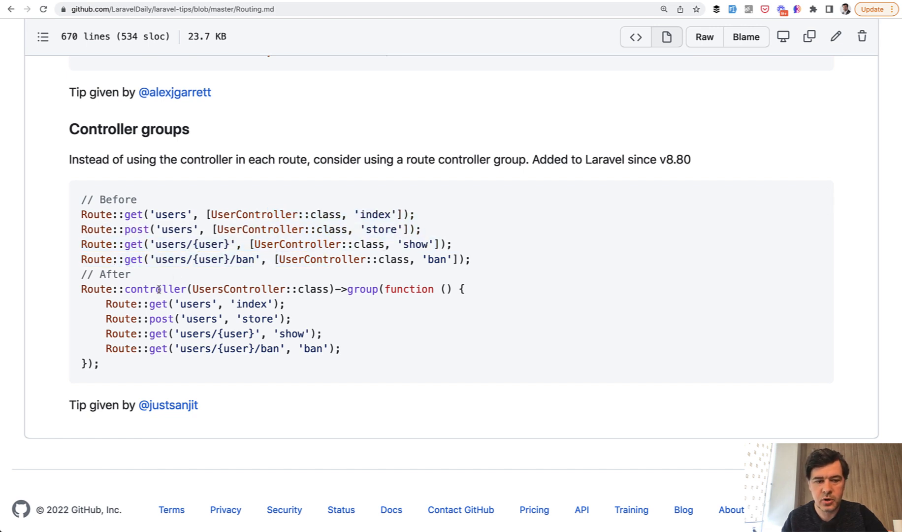
double_click(153, 289)
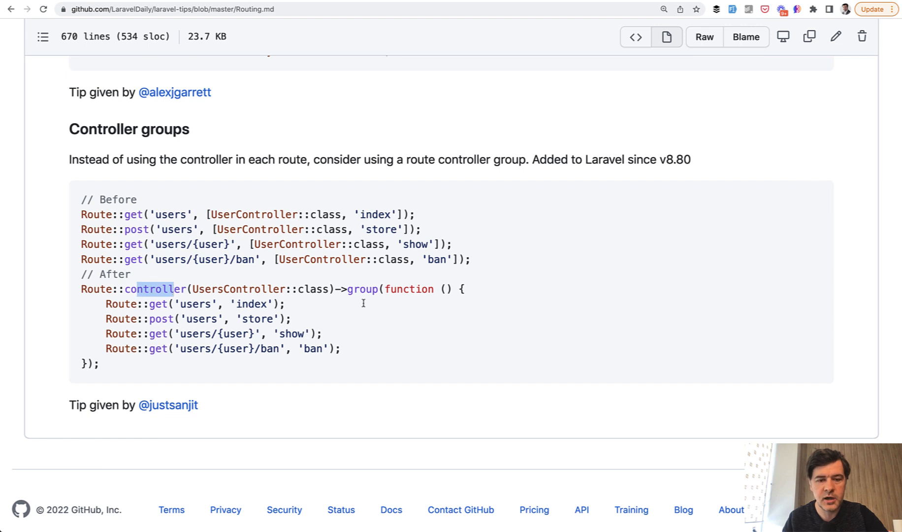
double_click(362, 288)
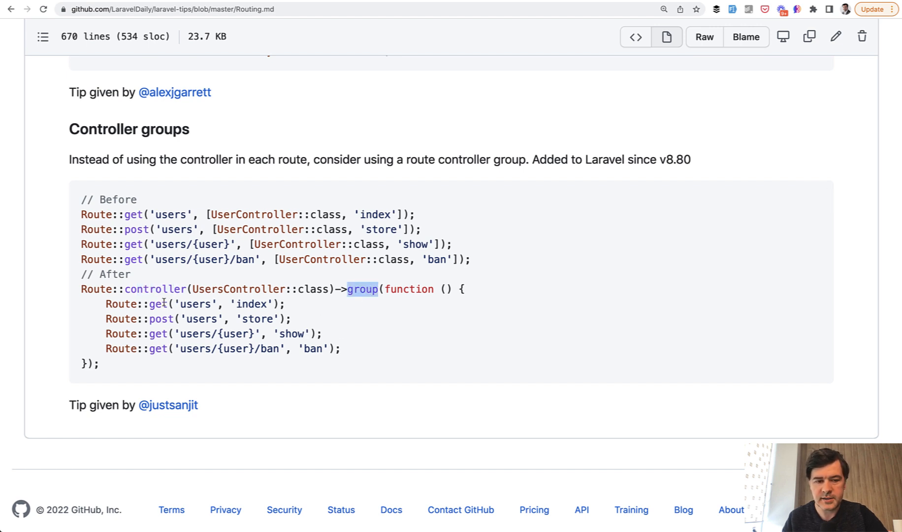
left_click_drag(162, 303, 290, 349)
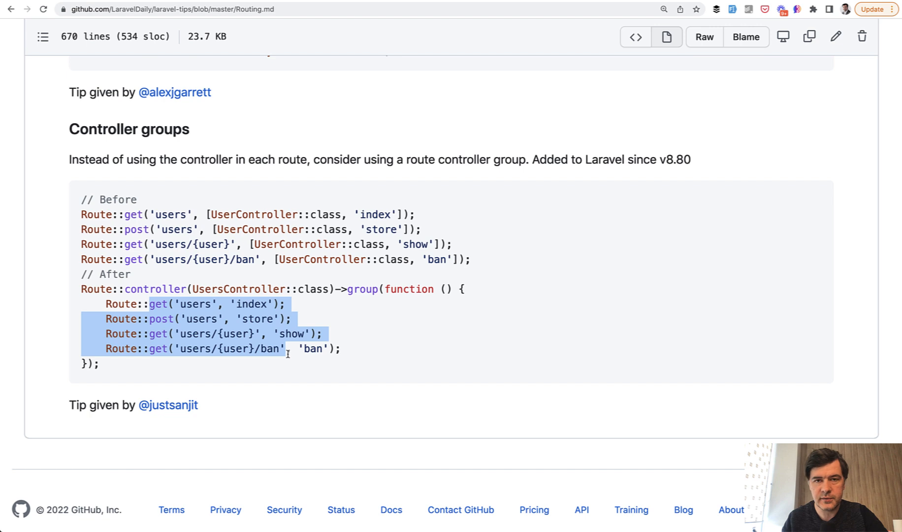
mouse_move(282, 384)
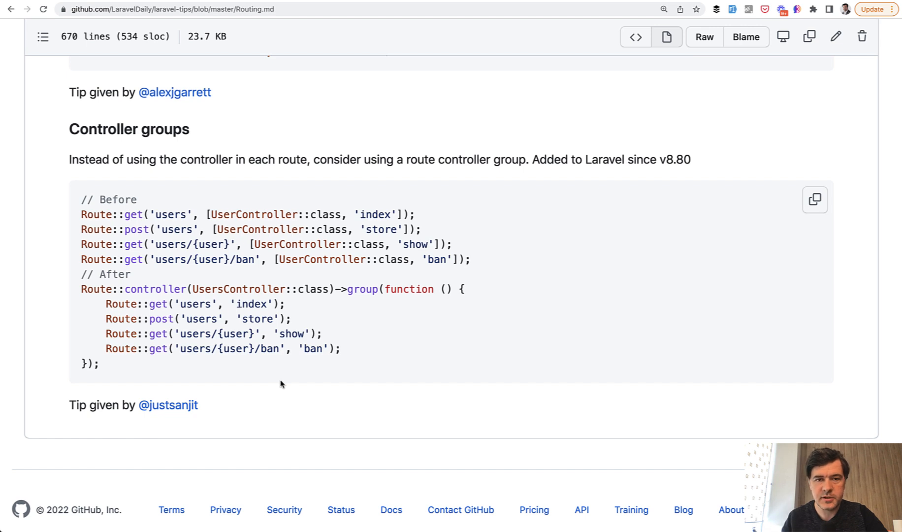
View the original tweet behind the Controller groups tip.
left_click(173, 404)
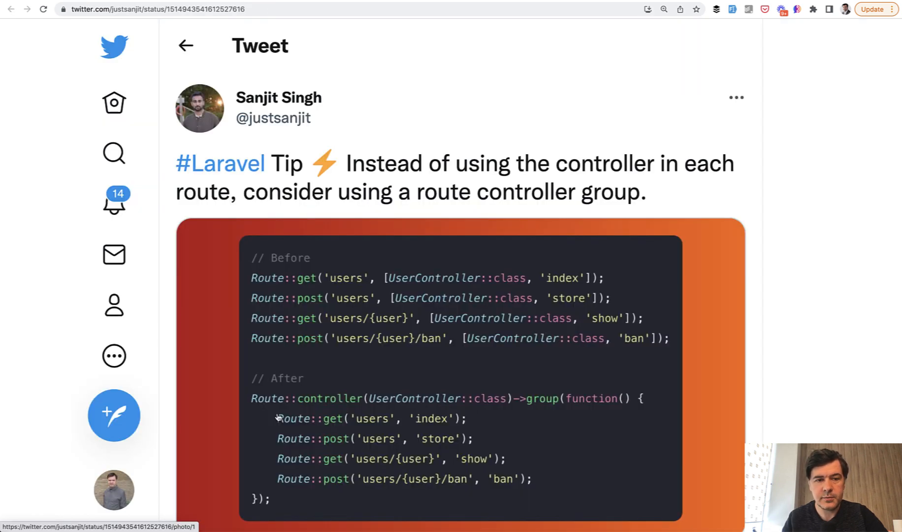
mouse_move(368, 256)
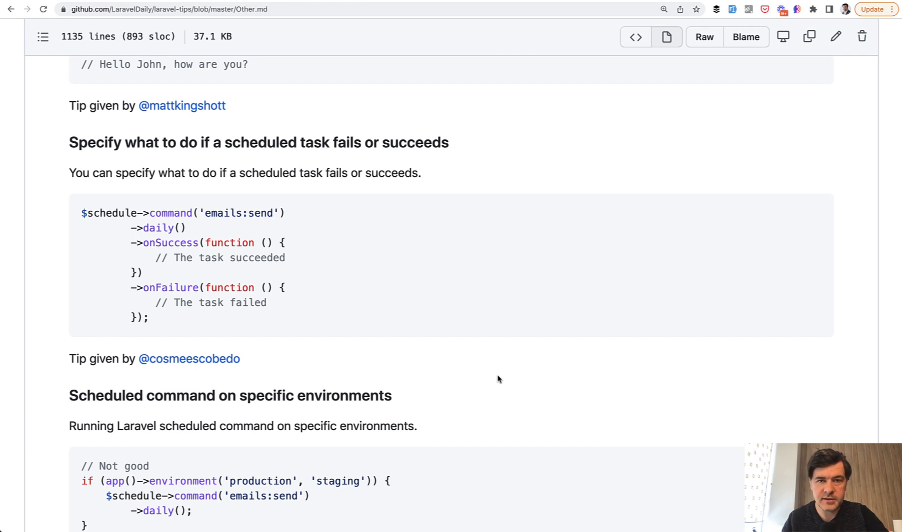
mouse_move(139, 214)
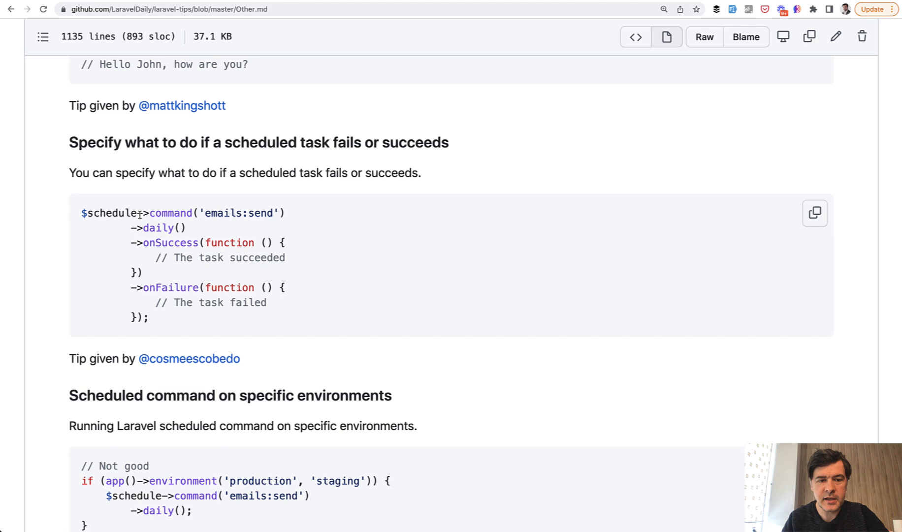
left_click_drag(162, 213, 186, 228)
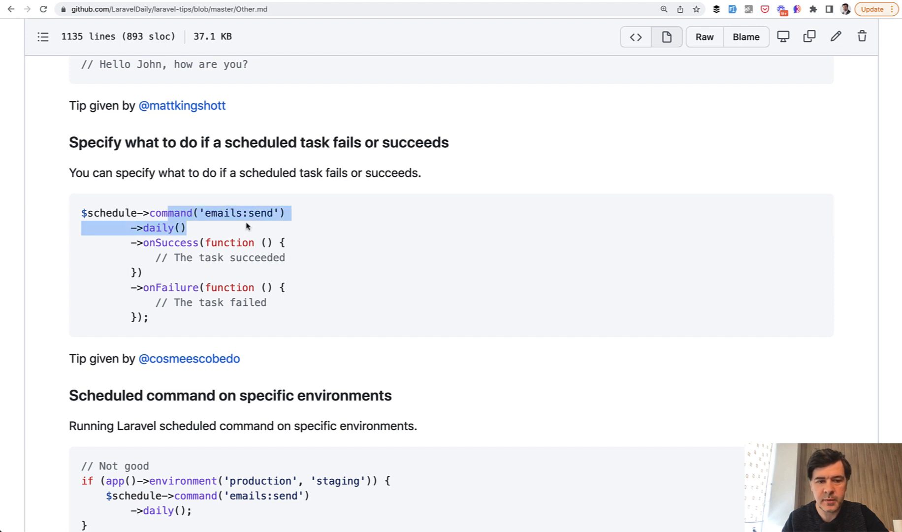
mouse_move(213, 267)
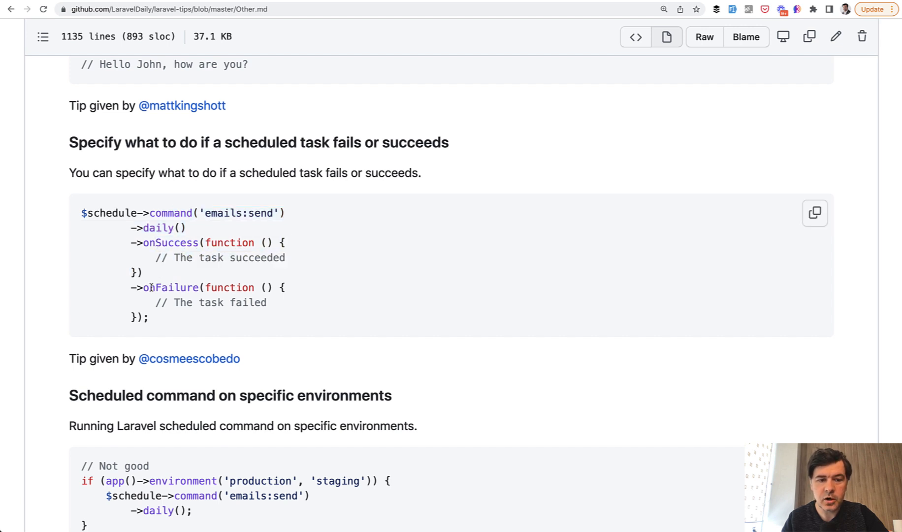
left_click_drag(146, 288, 151, 317)
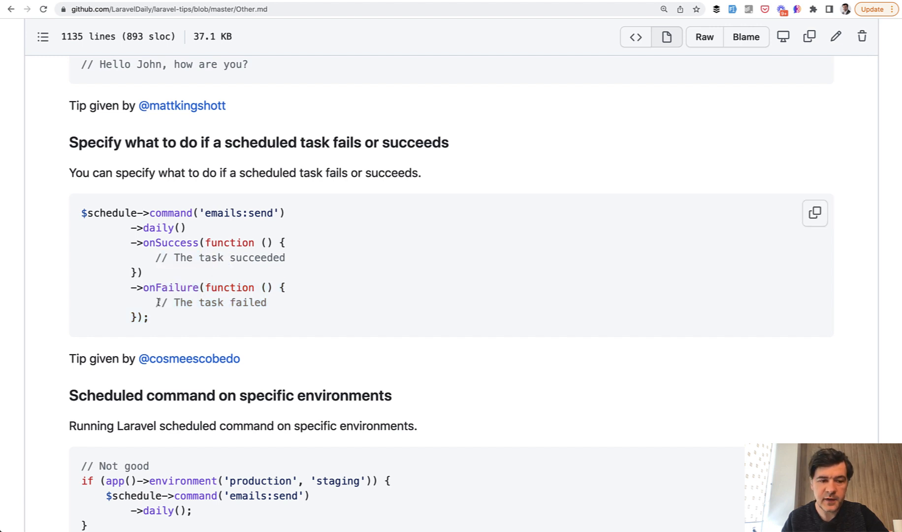
left_click_drag(156, 302, 224, 303)
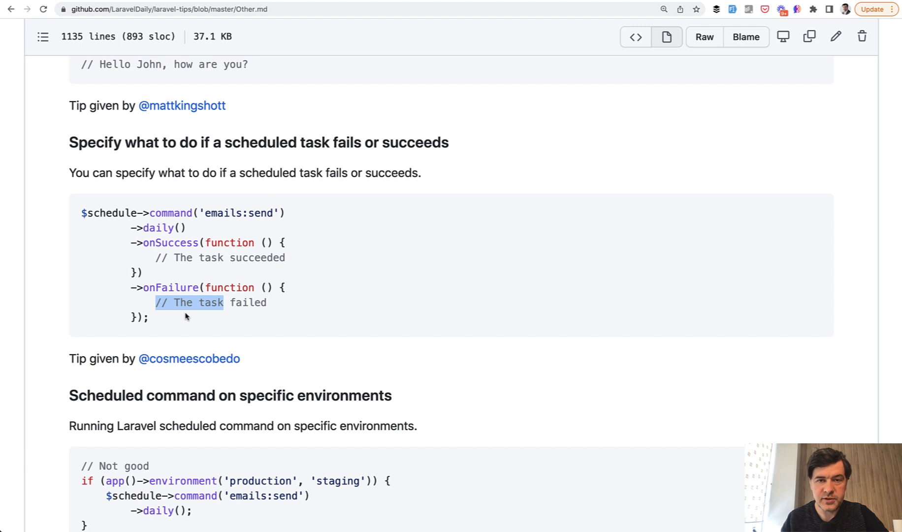
scroll("down", 3)
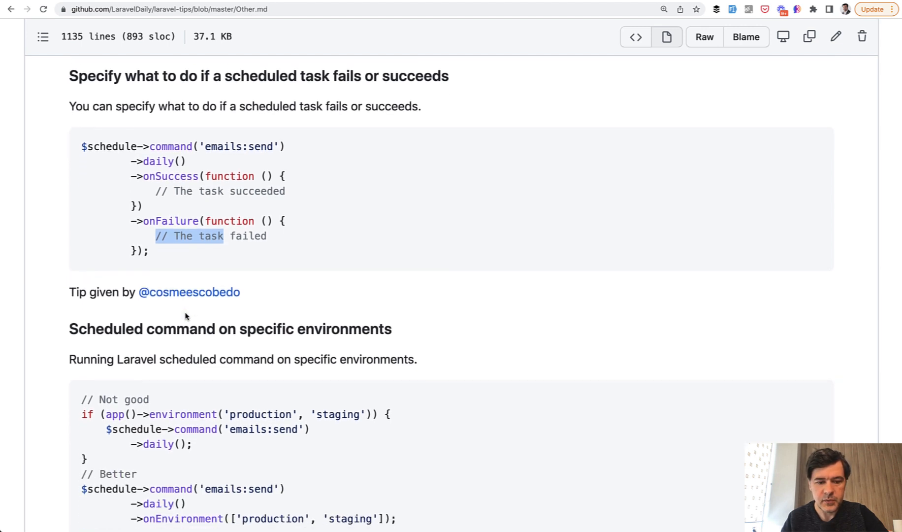
Reach the specific-environments scheduling tip and highlight 'production', then the whole onEnvironment line.
scroll("down", 3)
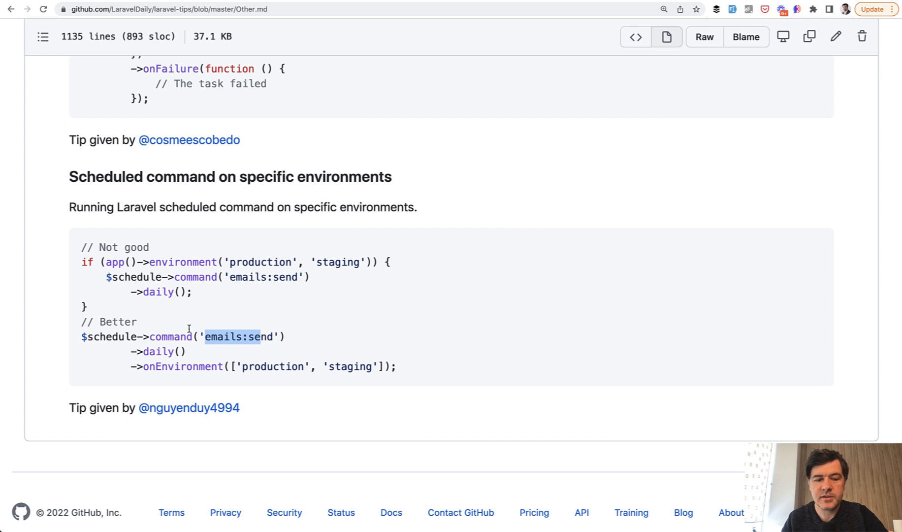
double_click(273, 367)
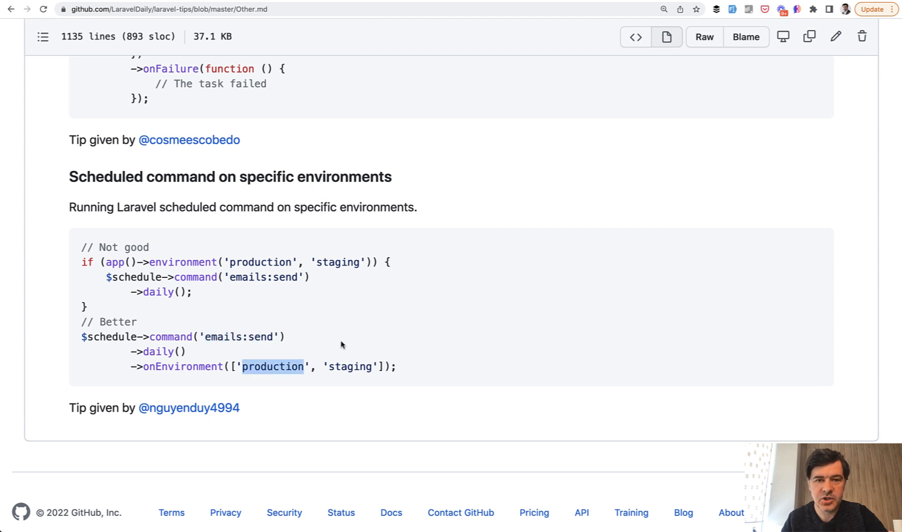
mouse_move(224, 359)
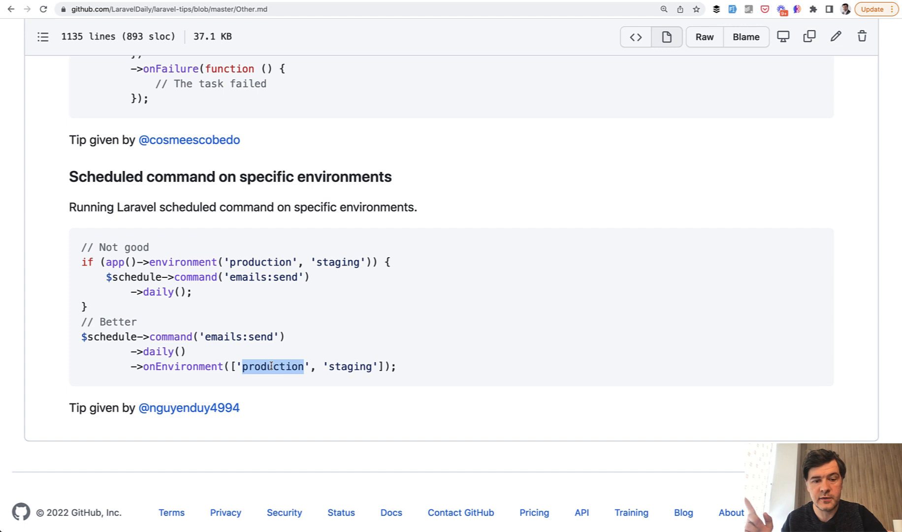
double_click(349, 366)
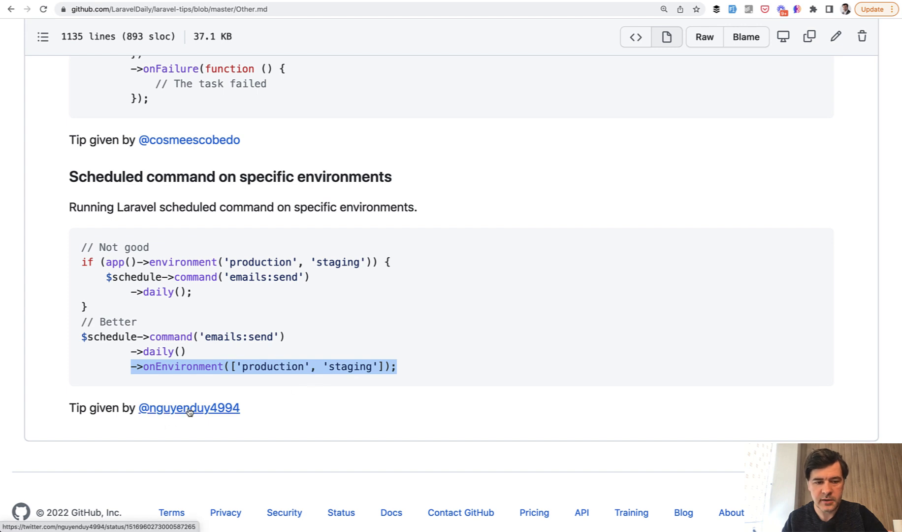
View the tweet behind the specific-environments scheduling tip and scroll through it.
left_click(188, 408)
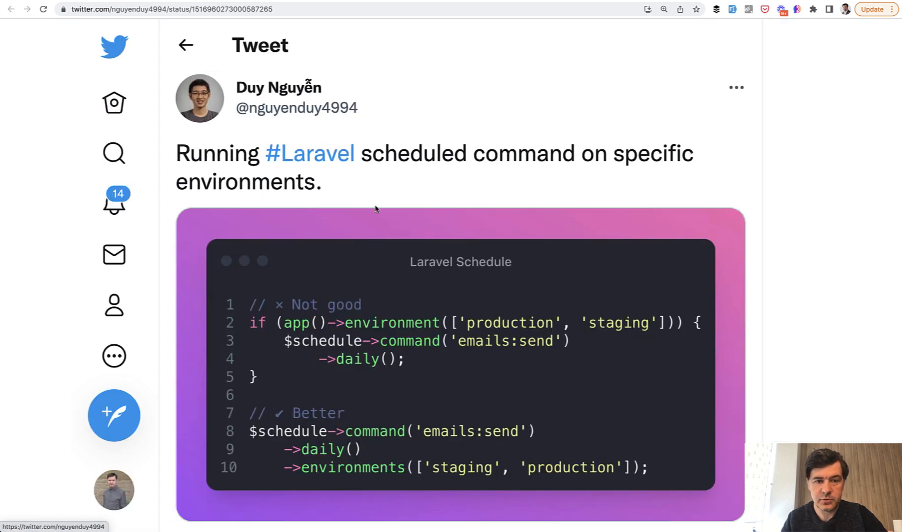
scroll("down", 3)
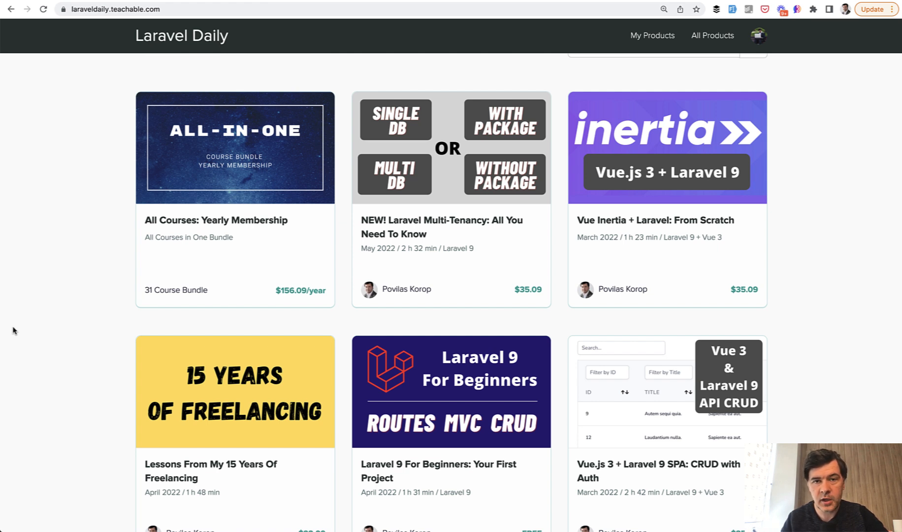
mouse_move(69, 344)
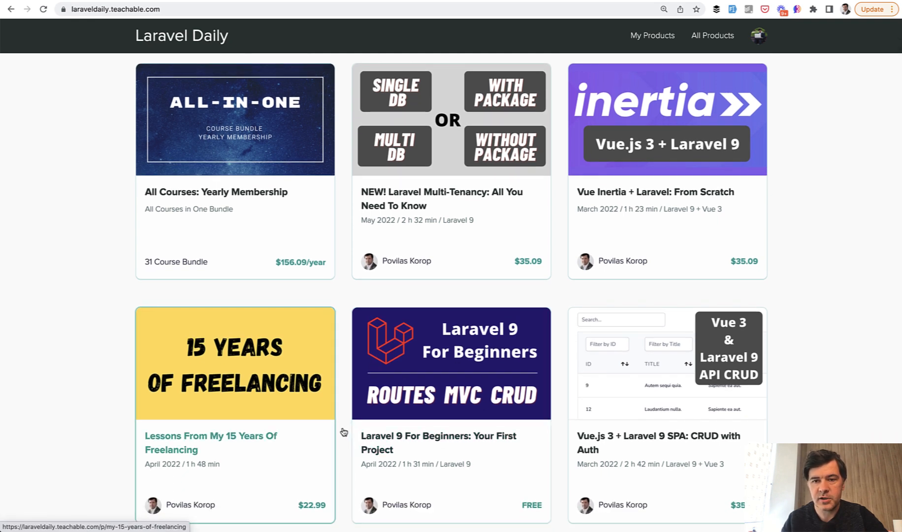
Scroll through the Laravel Daily course cards down to the older 2021 and 2020 courses.
scroll("down", 3)
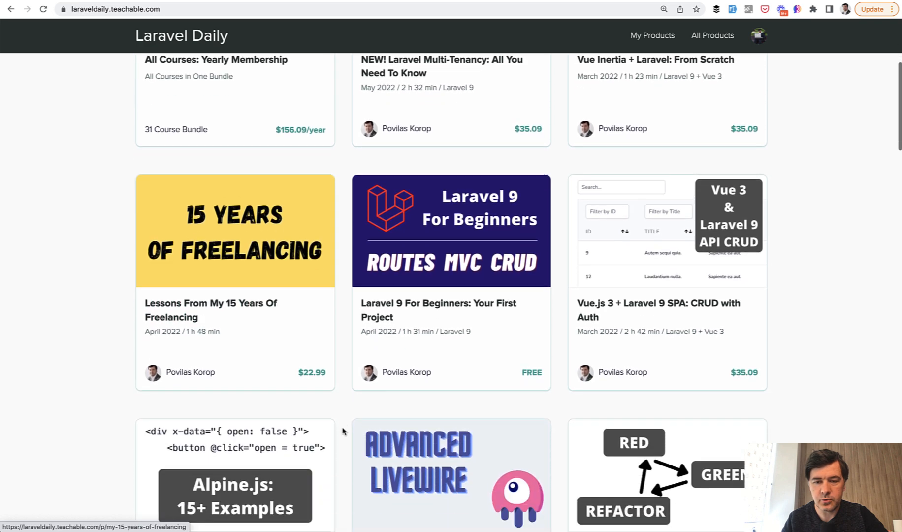
scroll("down", 3)
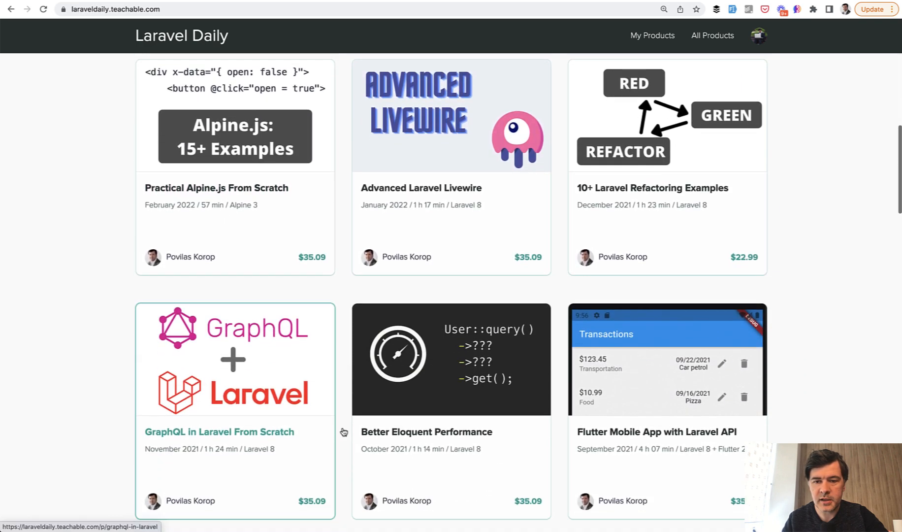
scroll("down", 3)
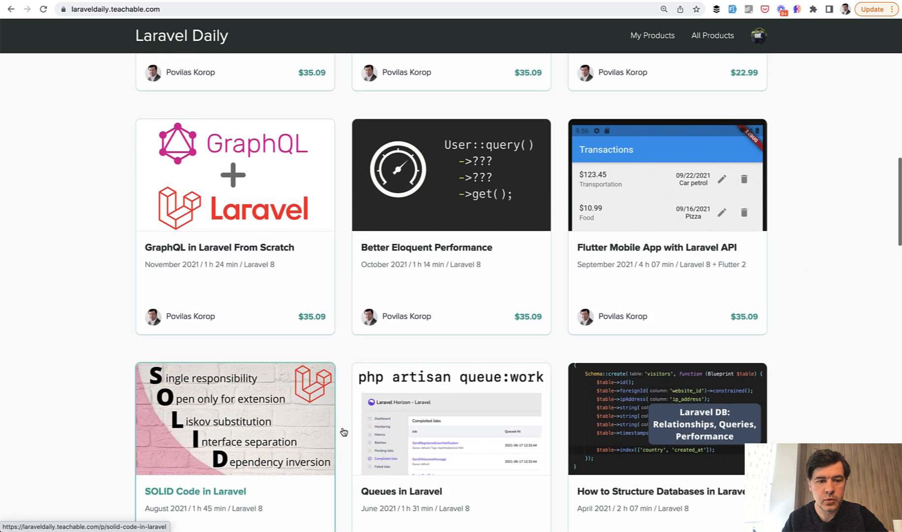
scroll("down", 3)
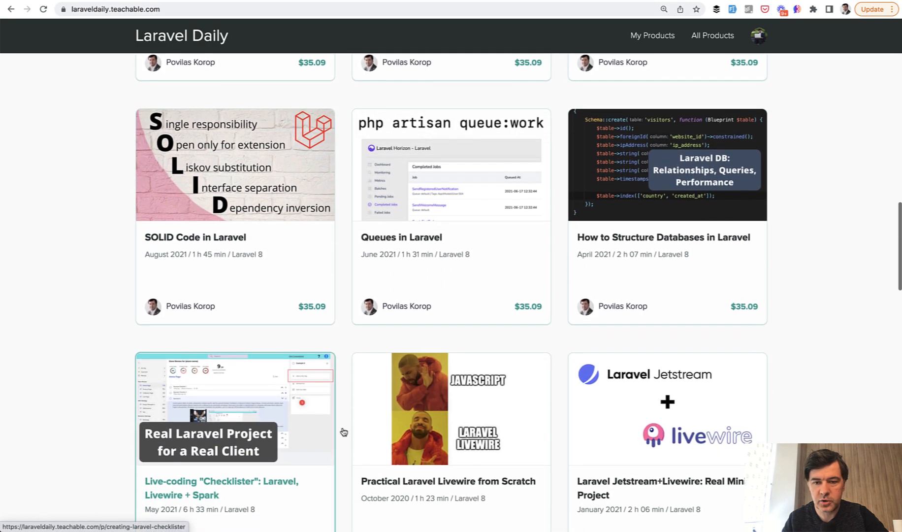
scroll("down", 3)
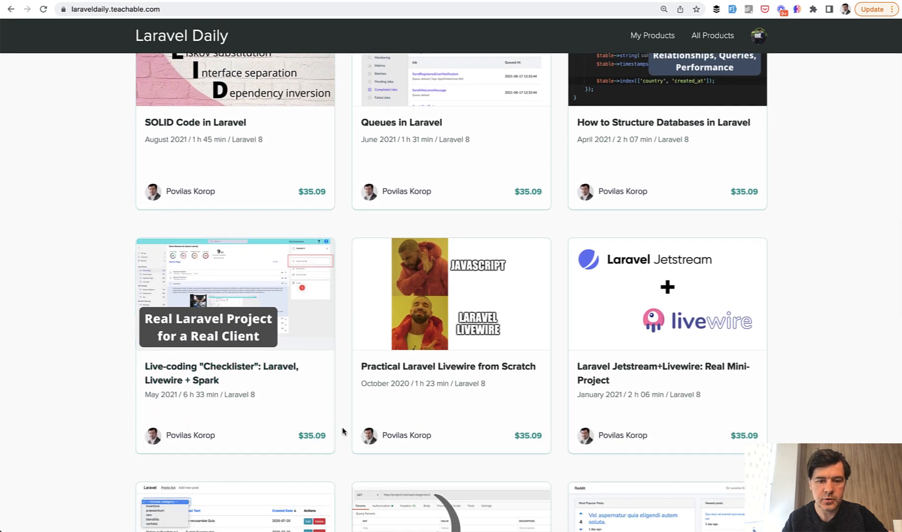